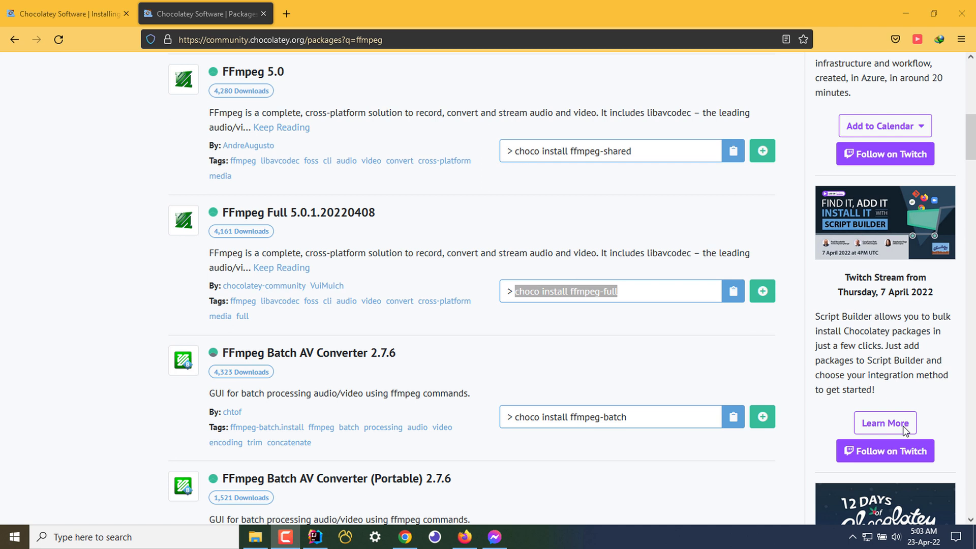
pyautogui.moveTo(604, 334)
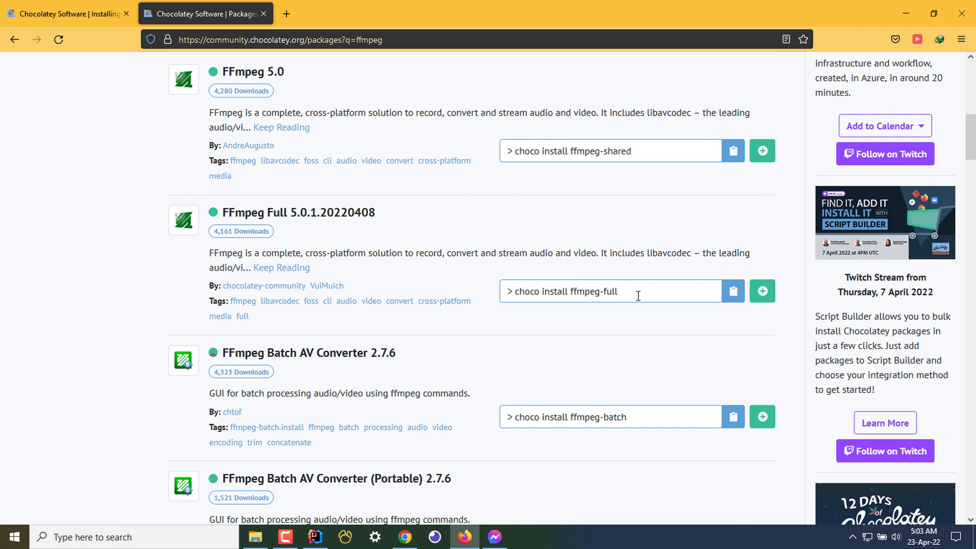
pyautogui.moveTo(262, 462)
pyautogui.write('comma')
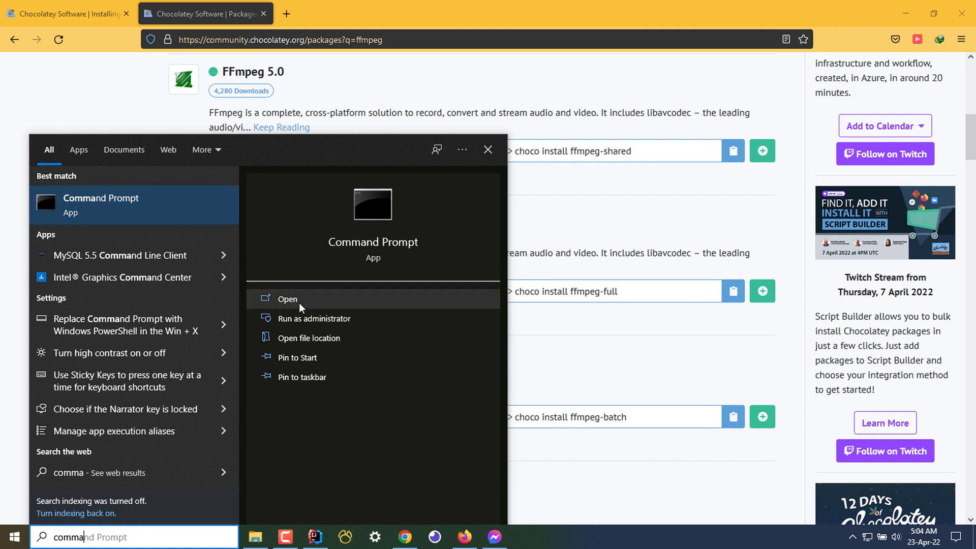
pyautogui.moveTo(314, 318)
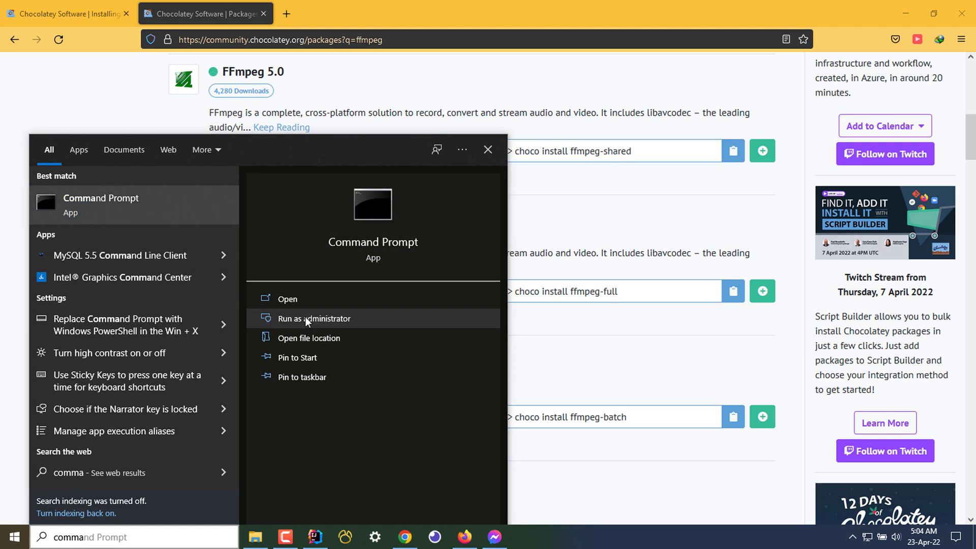
# - Launch Command Prompt from Windows Search with Run as administrator
pyautogui.click(314, 318)
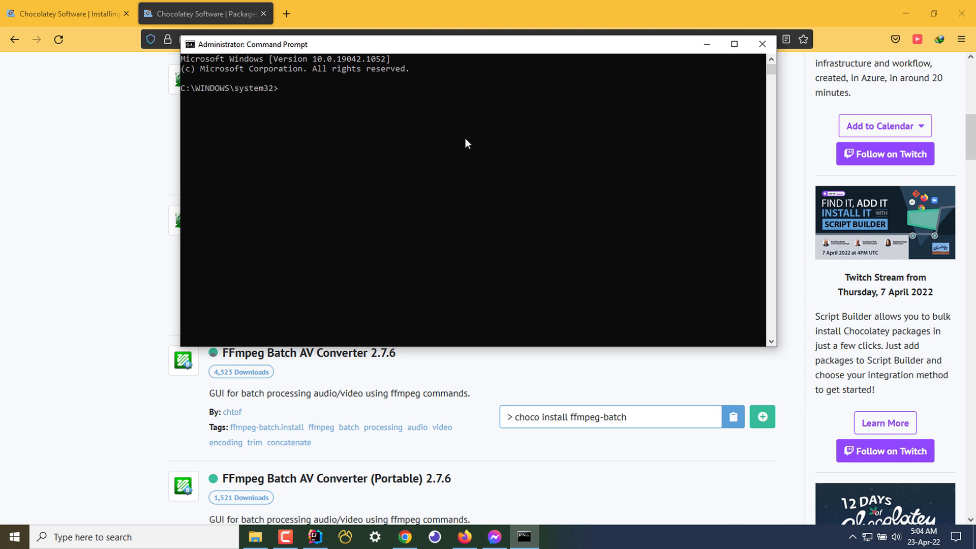
# - Run 'choco install ffmpeg-full' in the administrator prompt
pyautogui.write('choco')
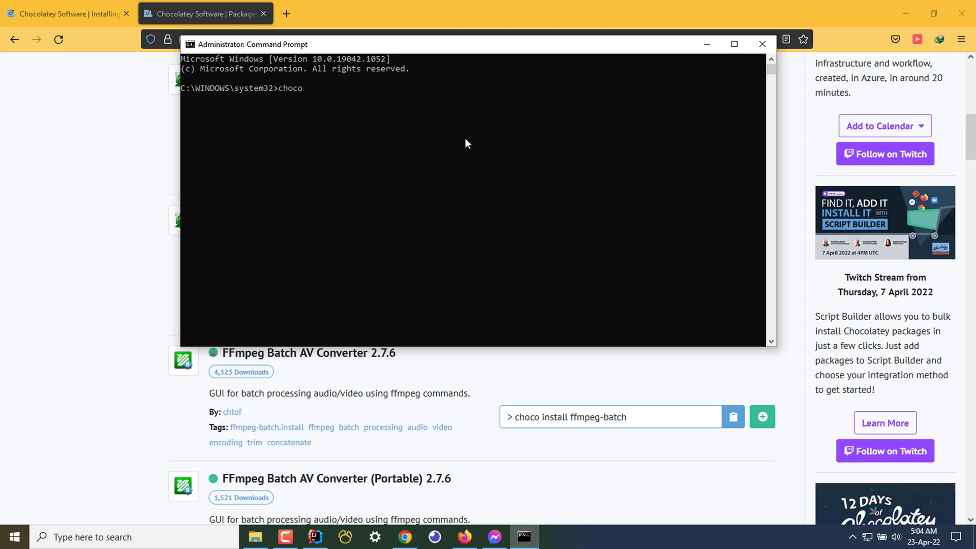
pyautogui.write('install')
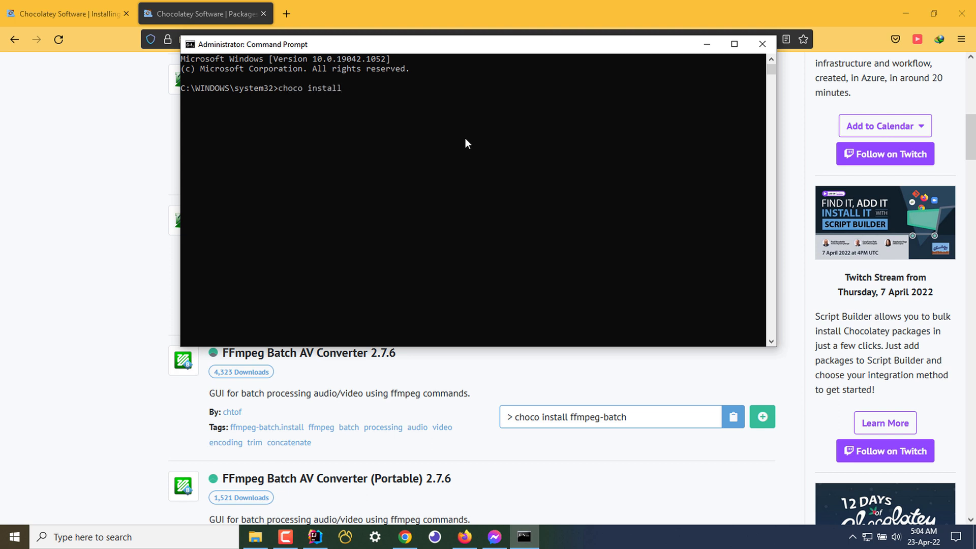
pyautogui.write('ffmpeg-')
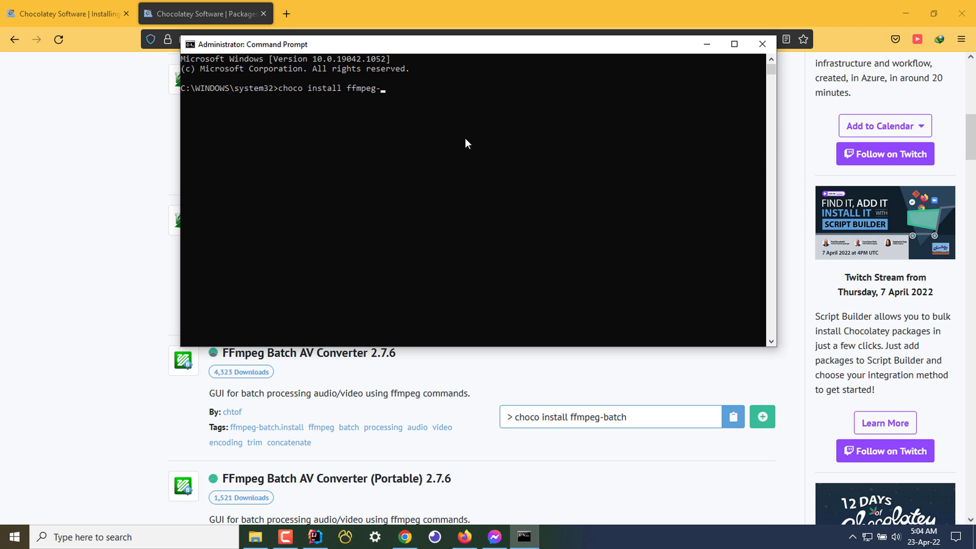
pyautogui.write('full')
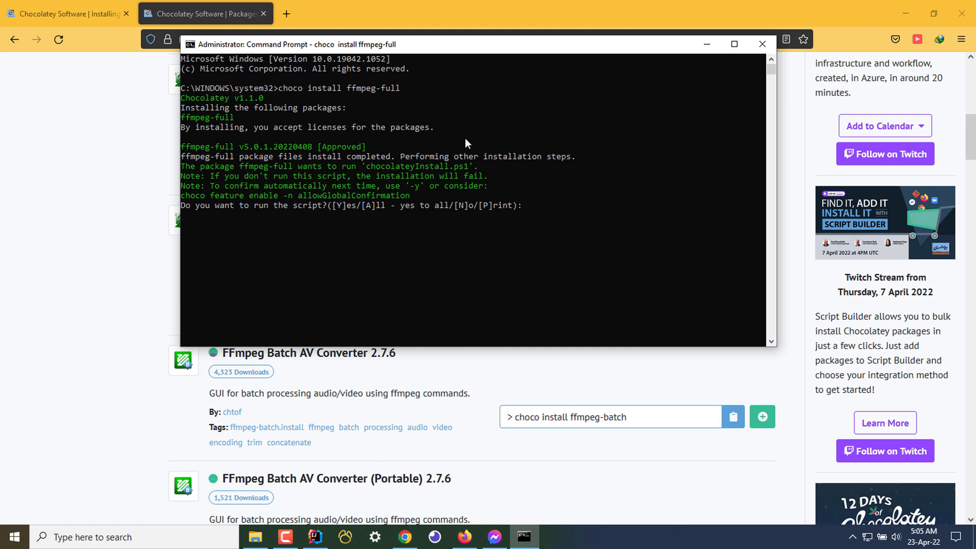
# - Confirm running chocolateyInstall.ps1 with 'y' so ffmpeg-full finishes installing
pyautogui.write('y')
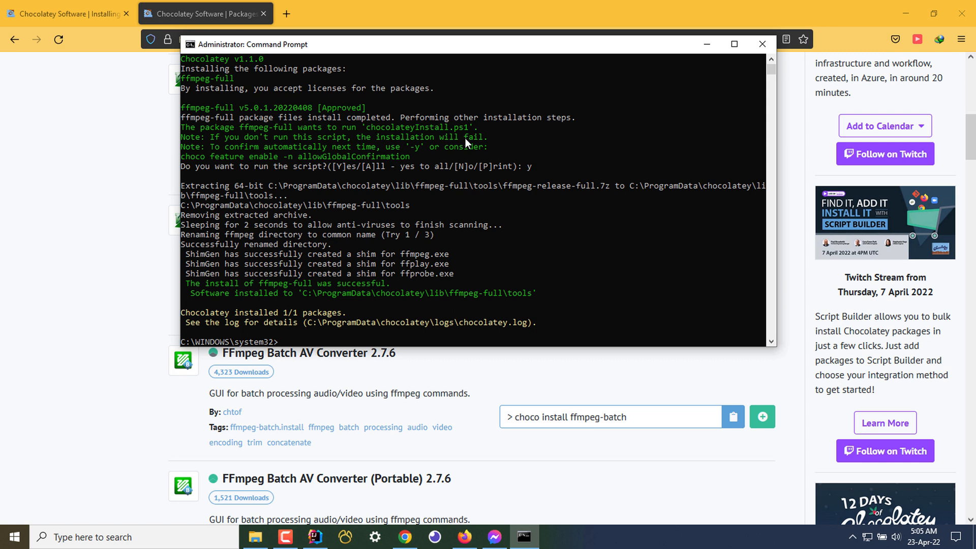
# - Run 'ffmpeg -version' to show the 5.0.1 full build details
pyautogui.write('ffmpeg')
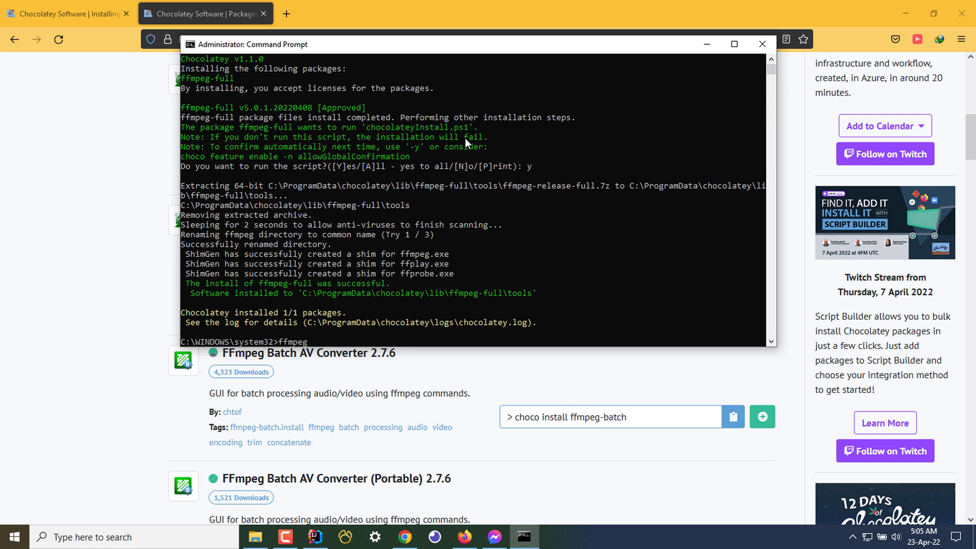
pyautogui.write('-version')
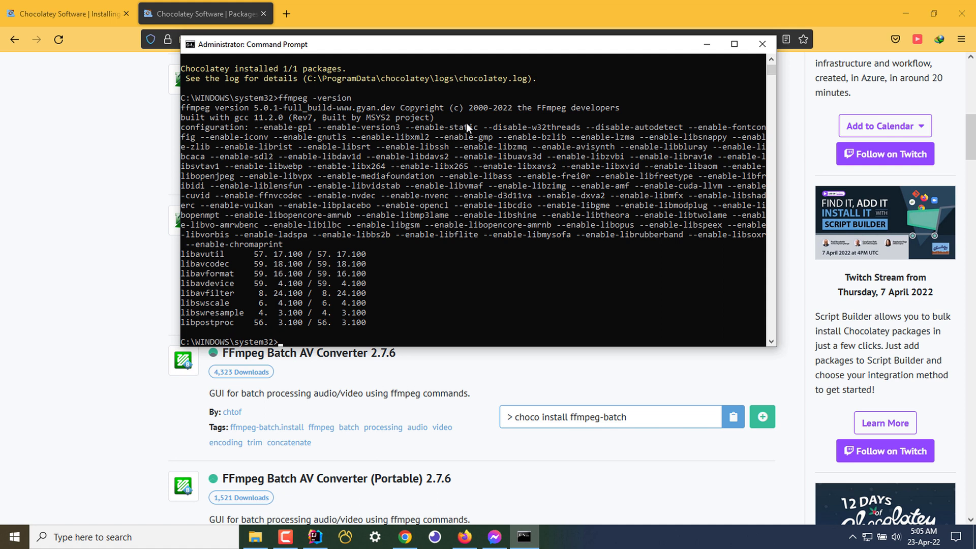
pyautogui.moveTo(704, 85)
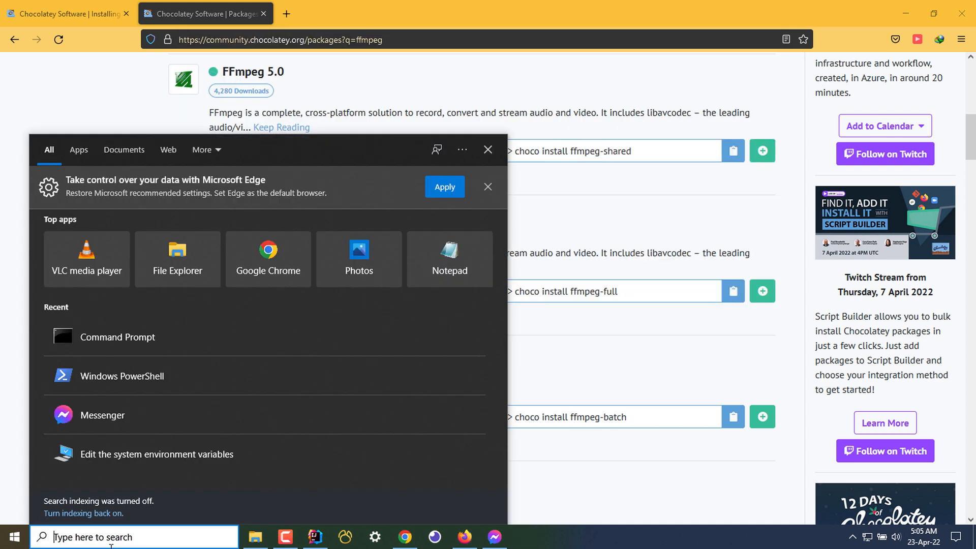
pyautogui.moveTo(117, 337)
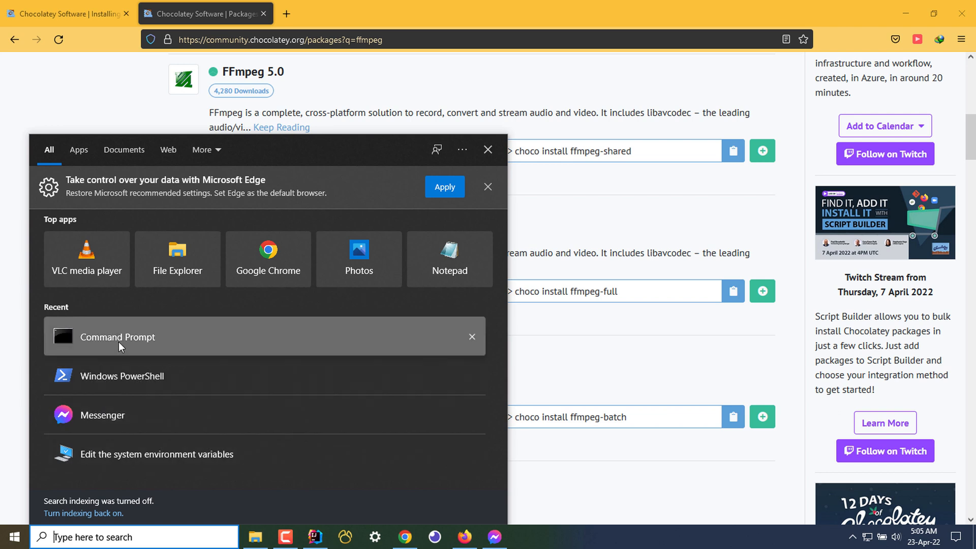
pyautogui.moveTo(116, 336)
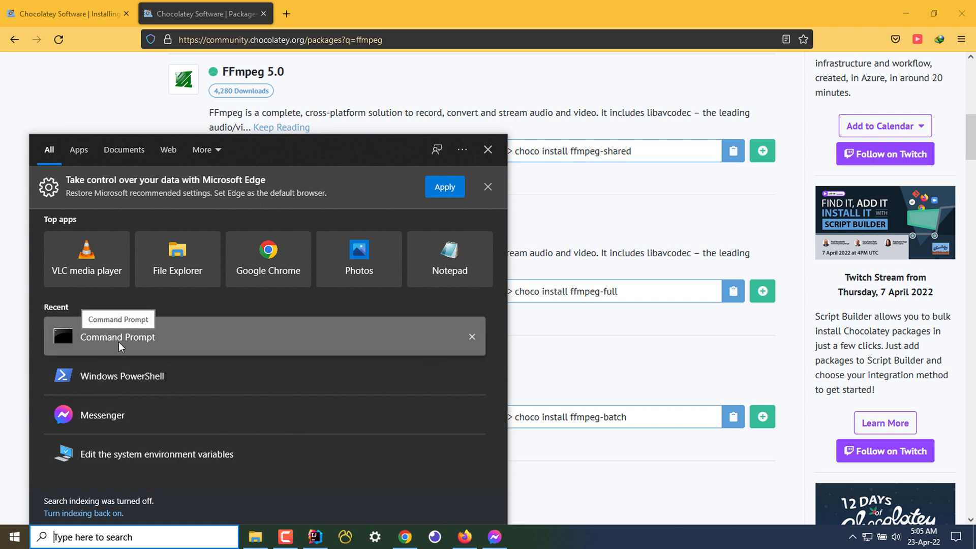
# - Open a regular, non-admin Command Prompt from Recent in Start search
pyautogui.click(117, 336)
pyautogui.write('ffmpeg')
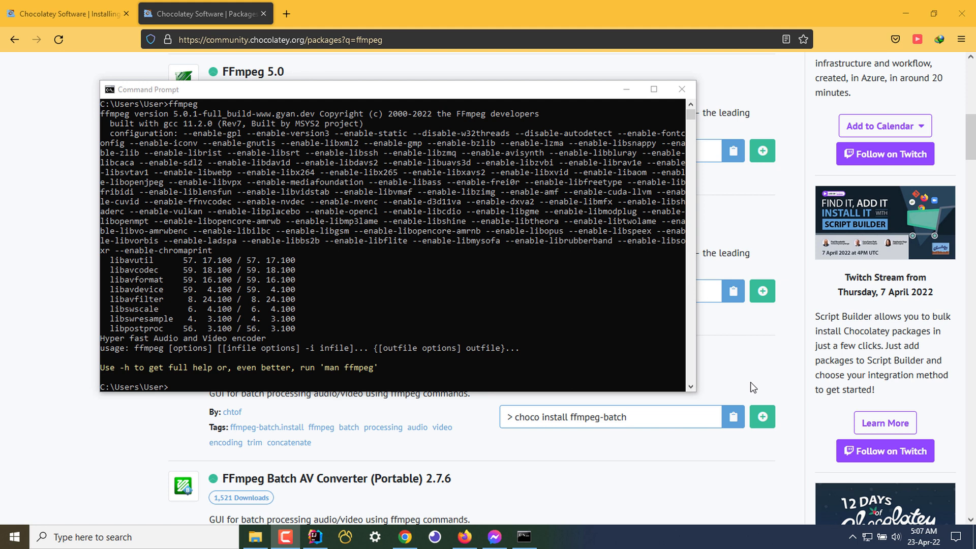
pyautogui.moveTo(178, 122)
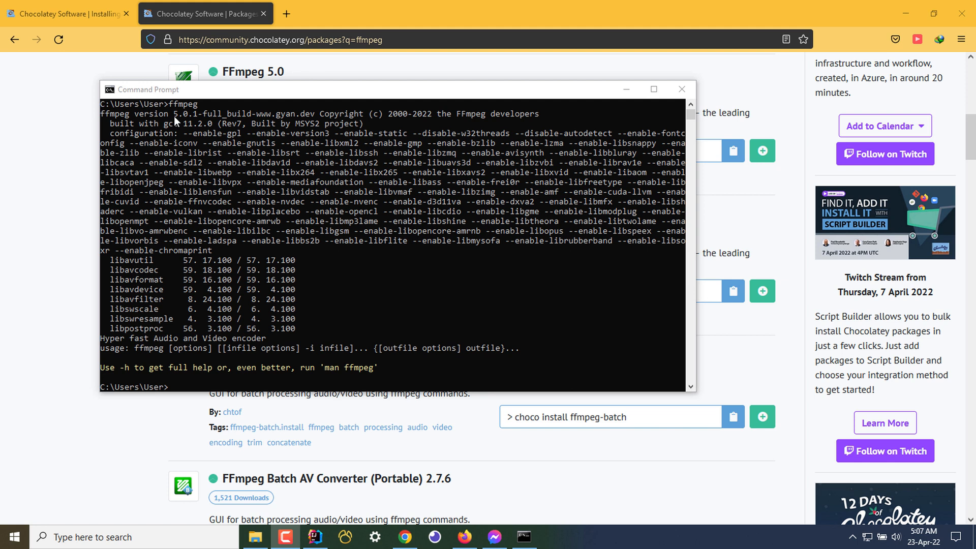
pyautogui.moveTo(183, 392)
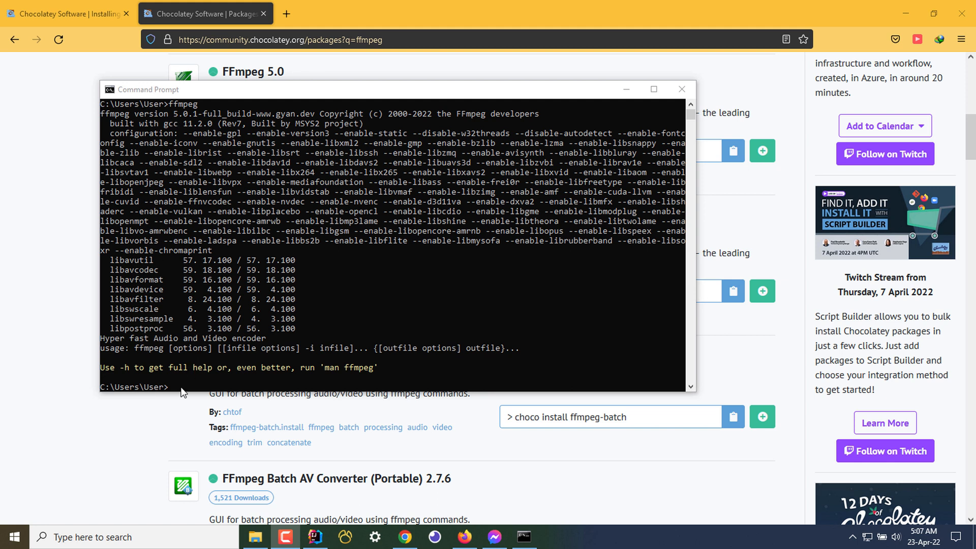